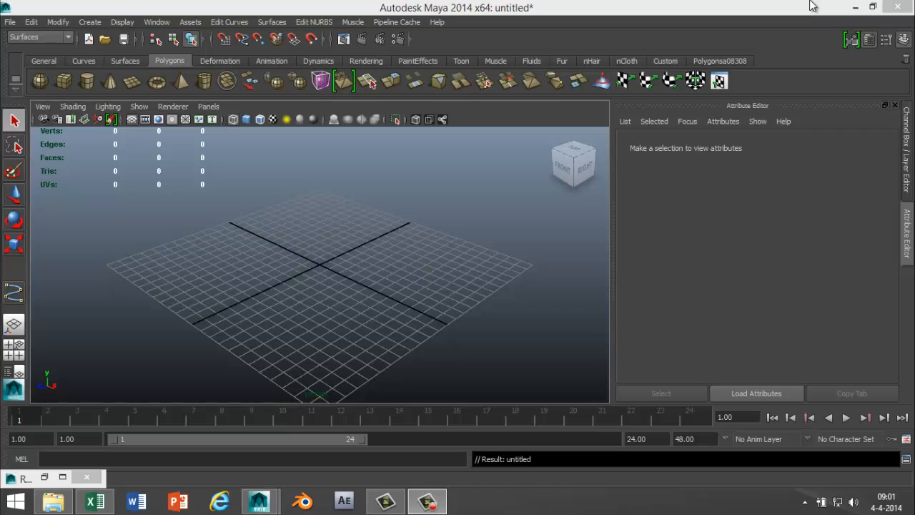
mouse_move(526, 249)
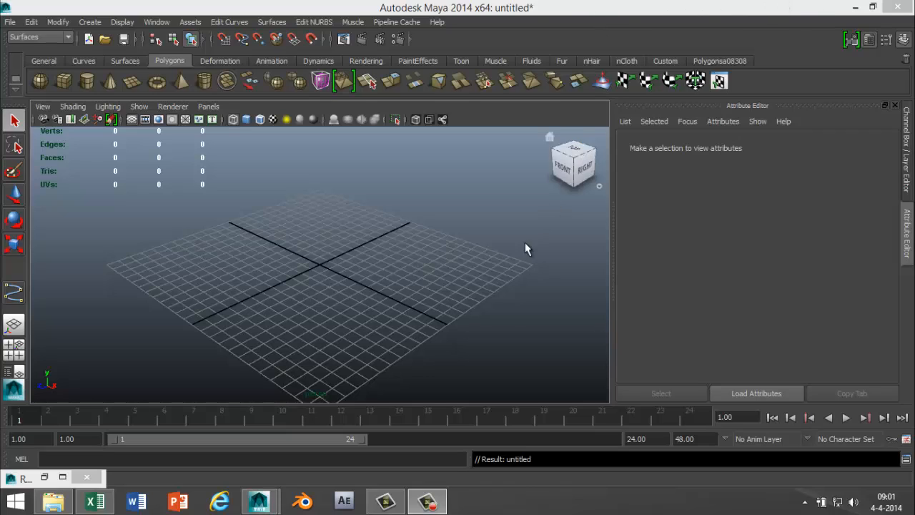
mouse_move(517, 296)
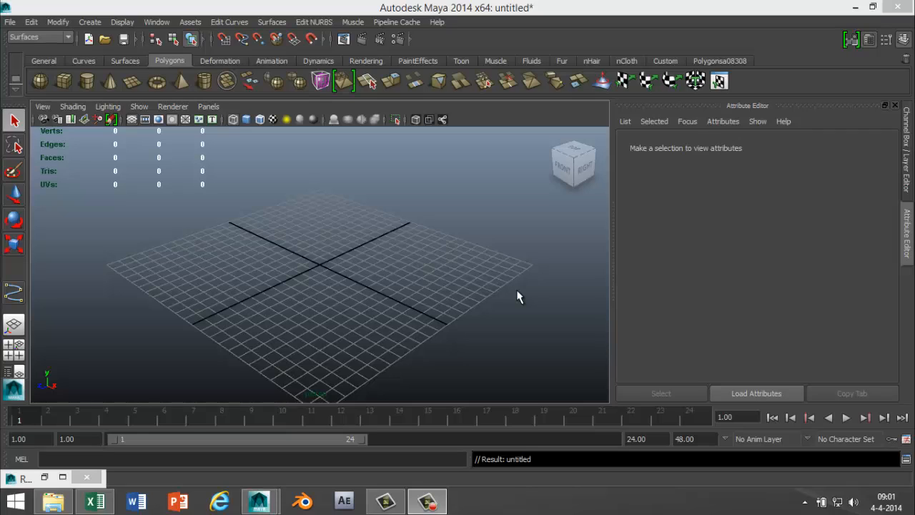
mouse_move(503, 327)
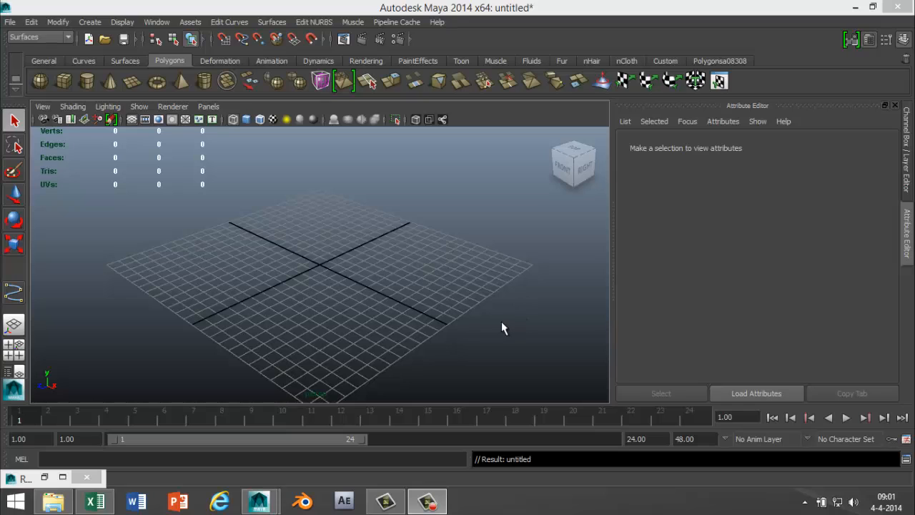
mouse_move(492, 329)
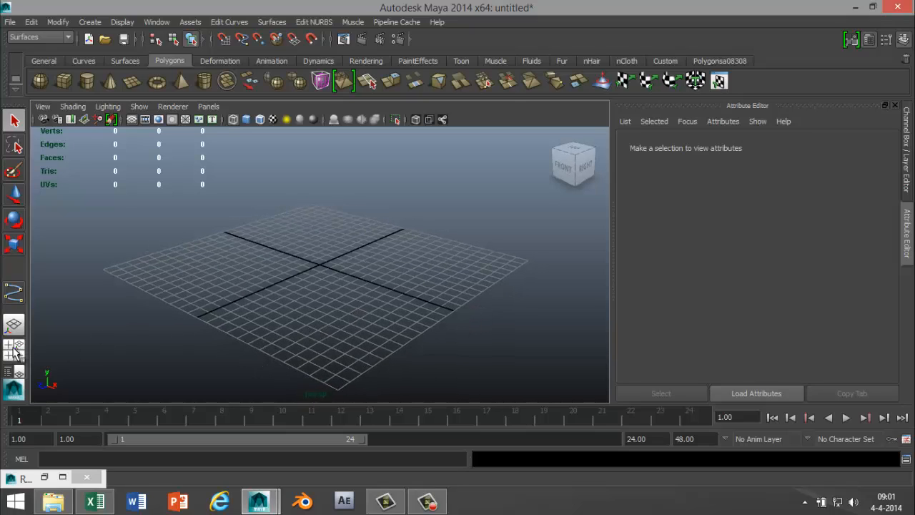
- Show the four-view layout, switch to the Polygons menu set and bring up the Create menu
click(14, 348)
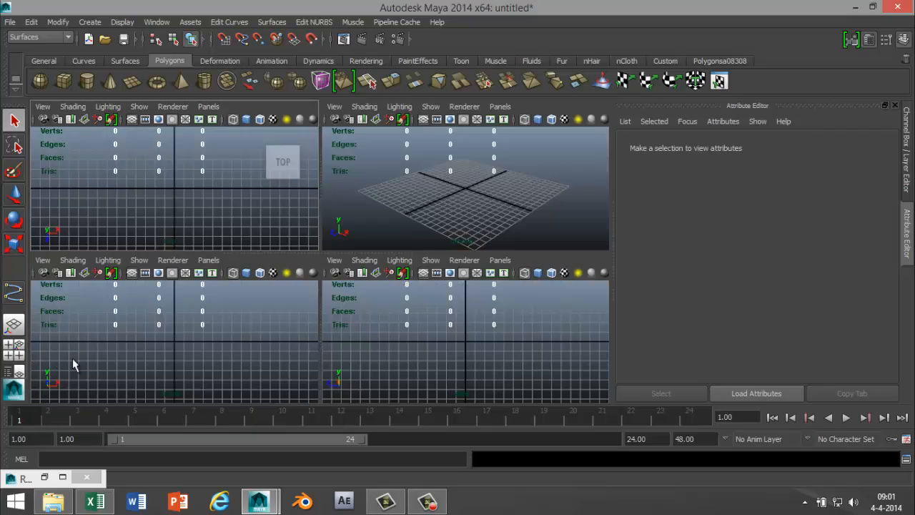
mouse_move(229, 360)
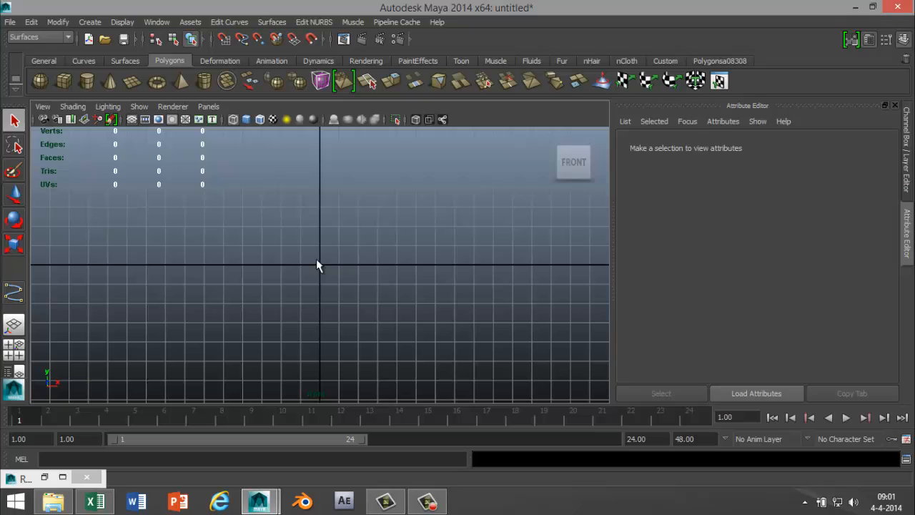
mouse_move(106, 31)
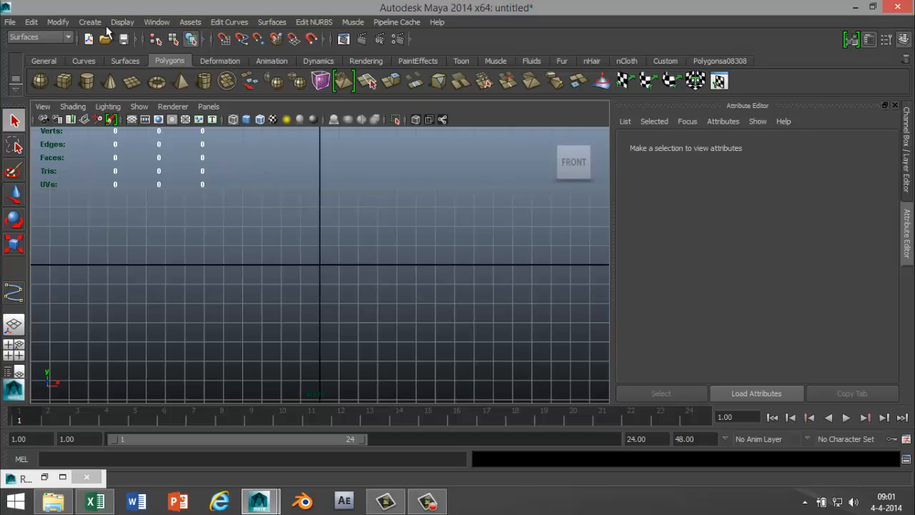
click(90, 21)
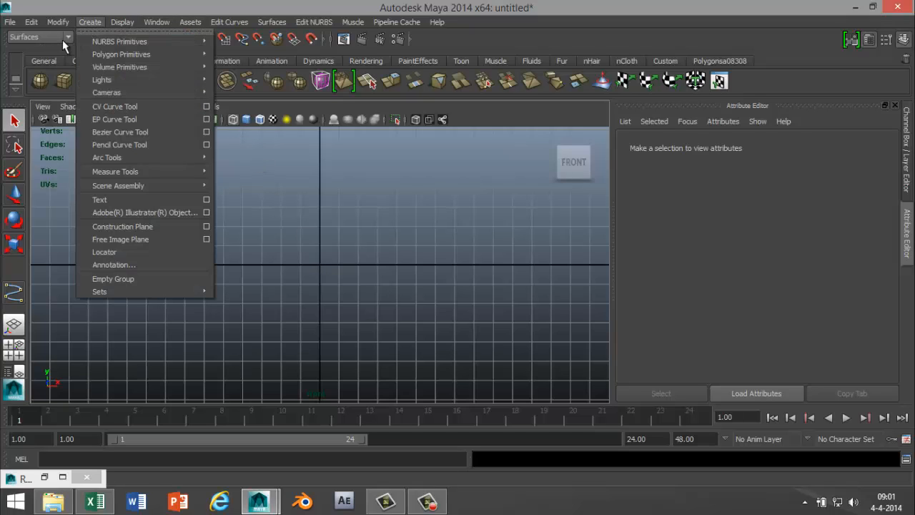
click(40, 37)
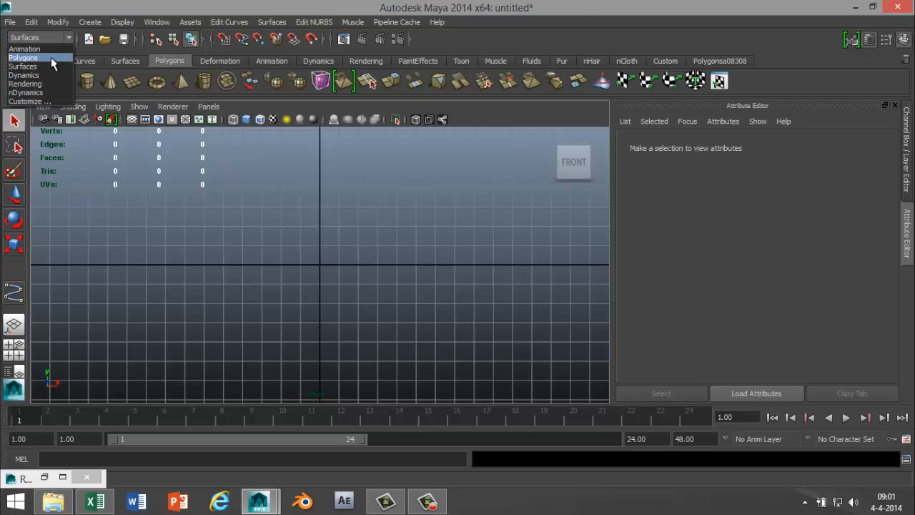
click(23, 57)
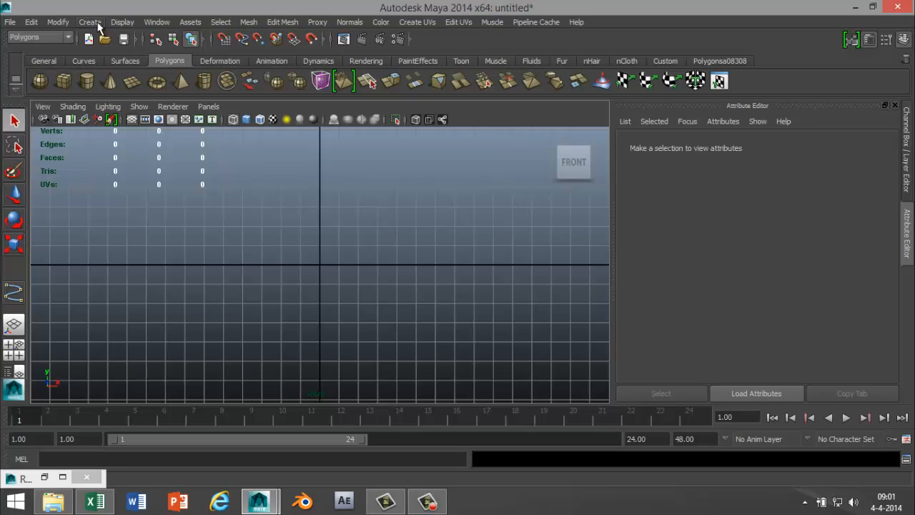
click(88, 21)
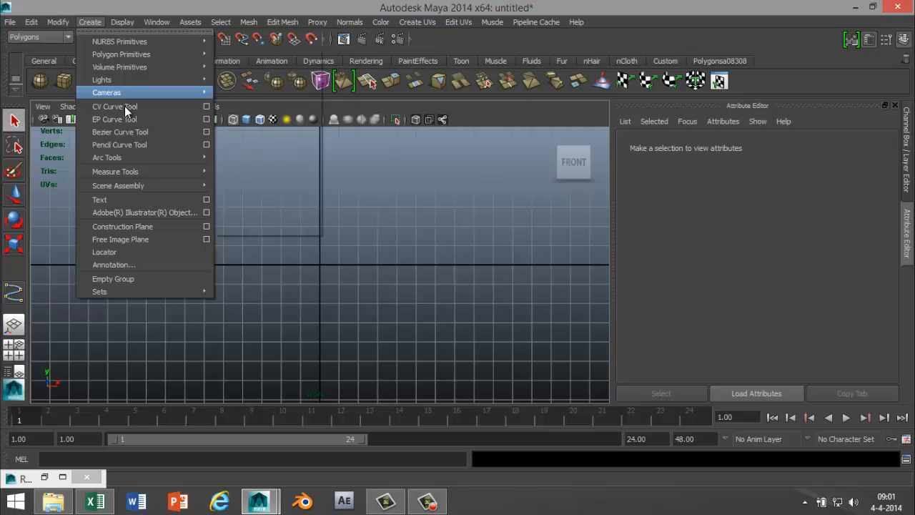
- With the CV Curve Tool, place points from the pawn's rounded top down its neck and body
click(114, 106)
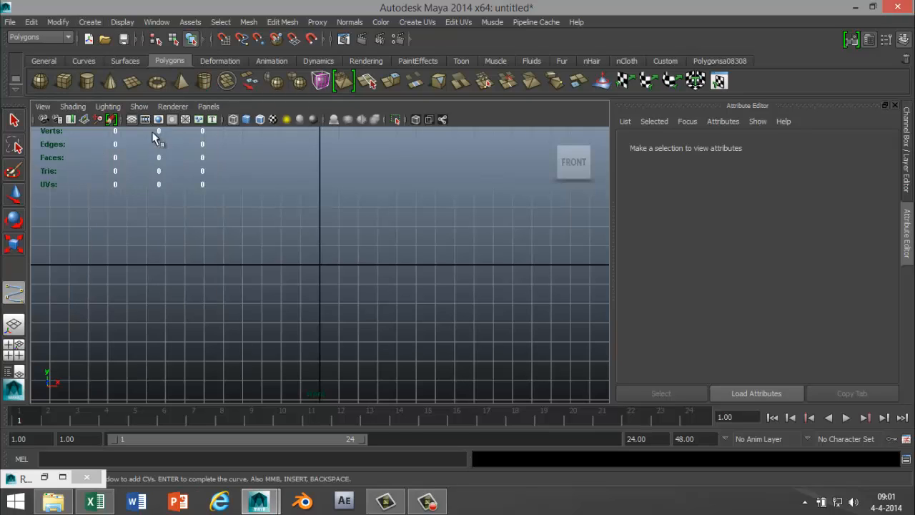
mouse_move(320, 176)
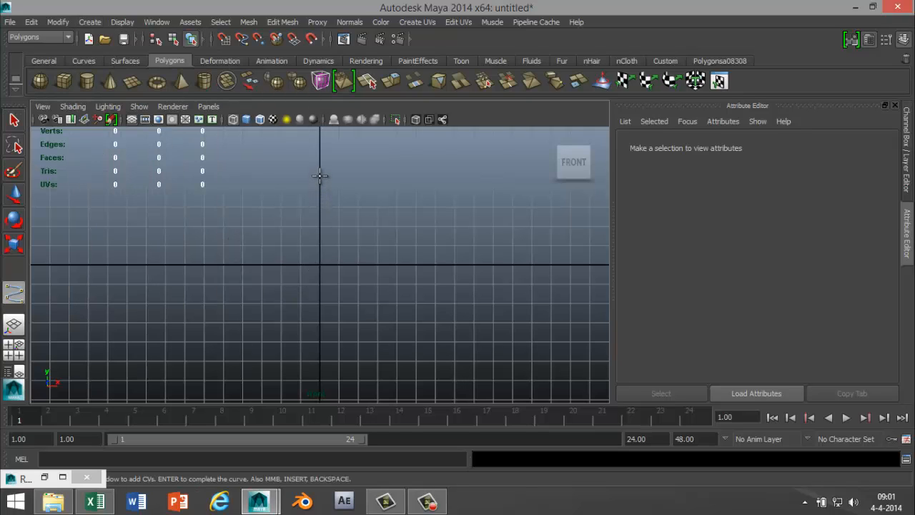
click(320, 168)
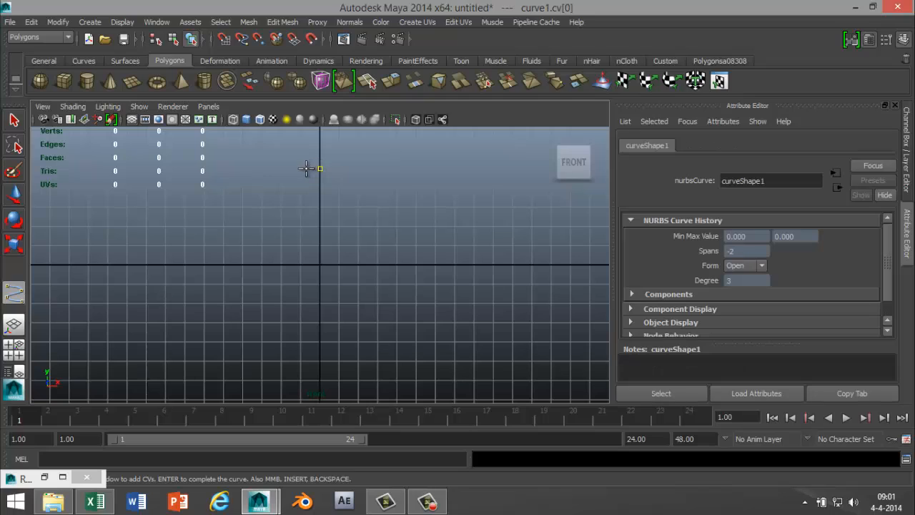
click(289, 184)
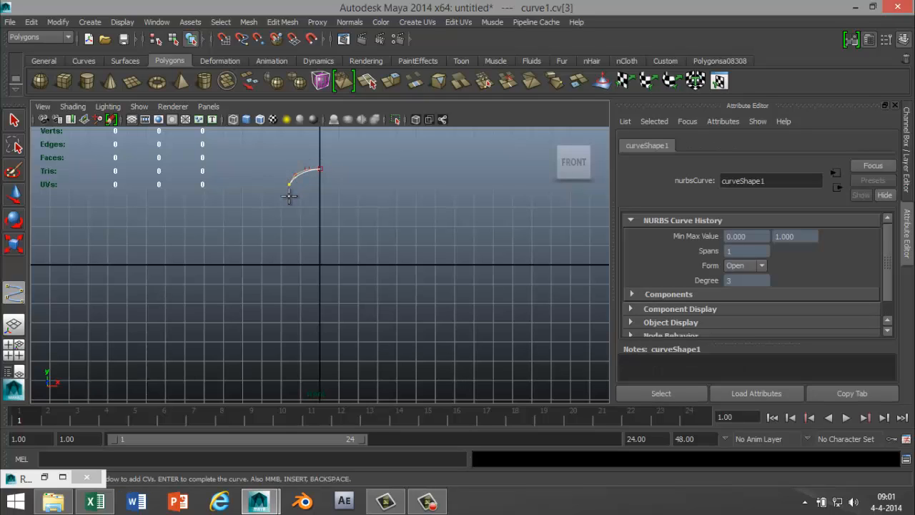
click(299, 220)
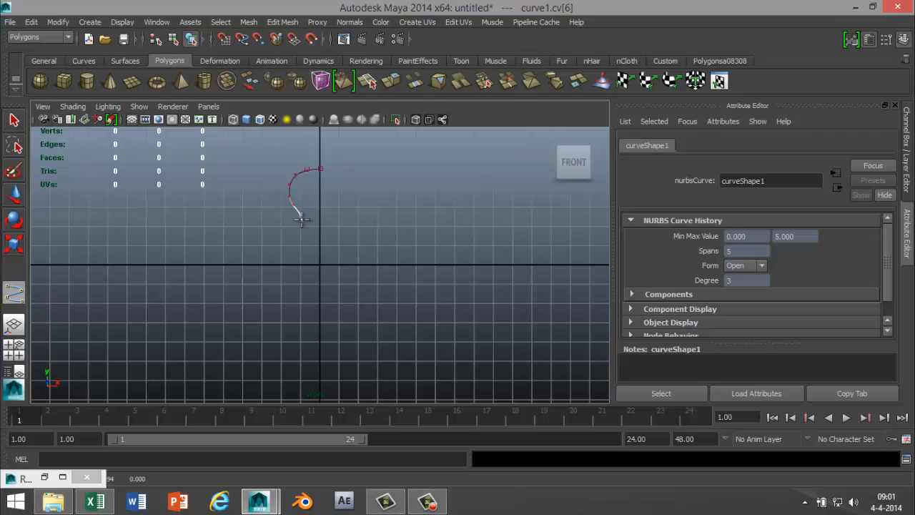
click(283, 237)
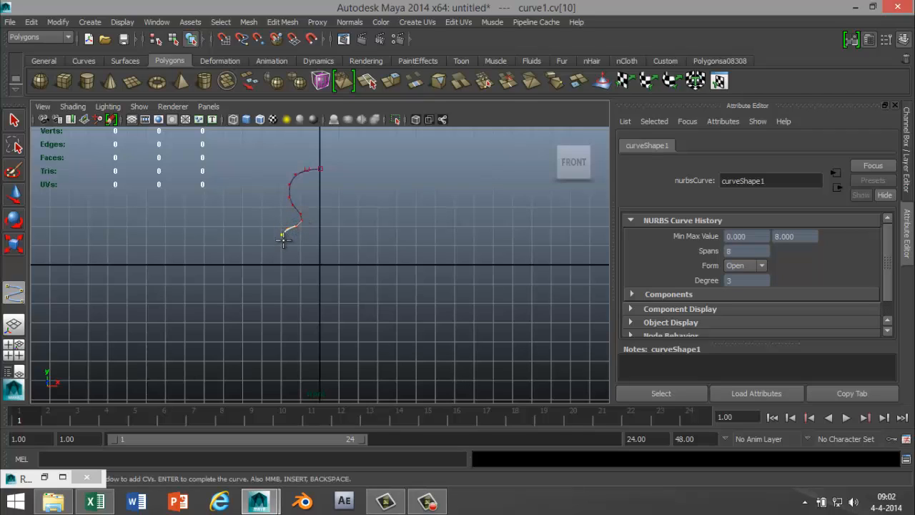
click(295, 260)
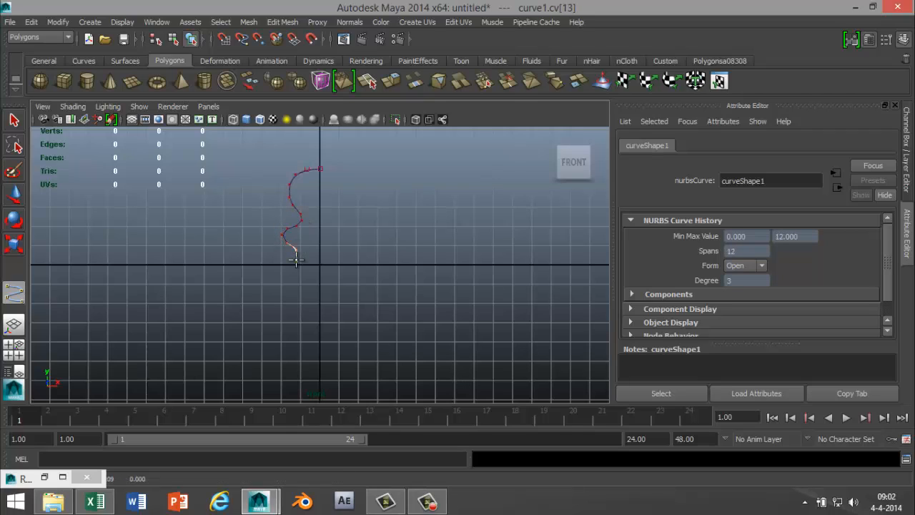
click(293, 296)
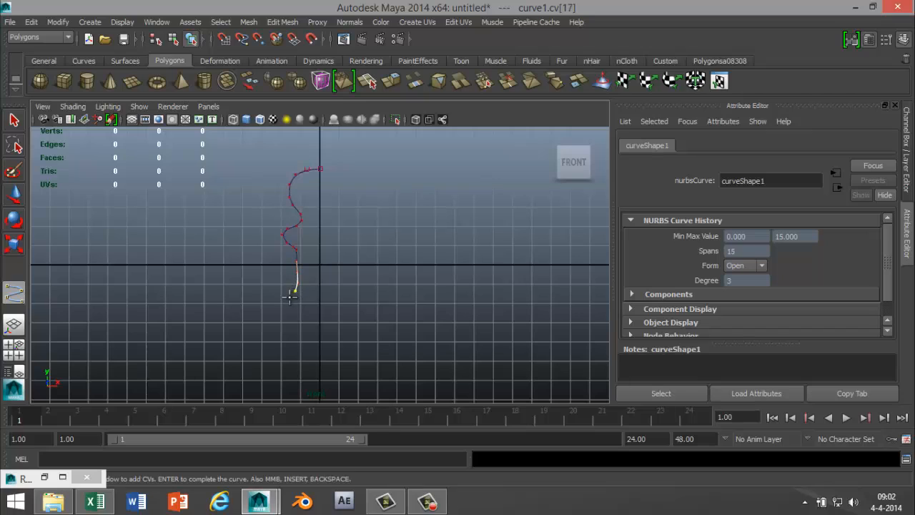
- Continue the profile out over the flared base to the axis and complete the curve
click(243, 320)
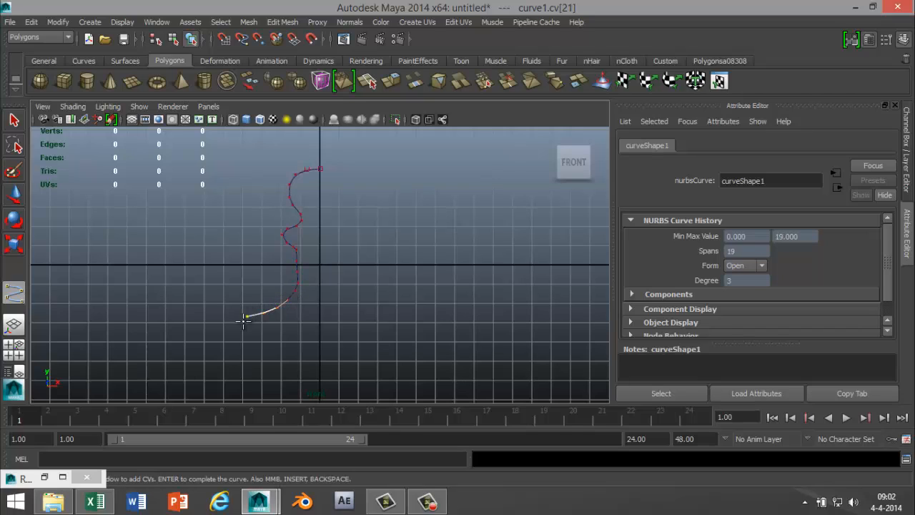
click(235, 332)
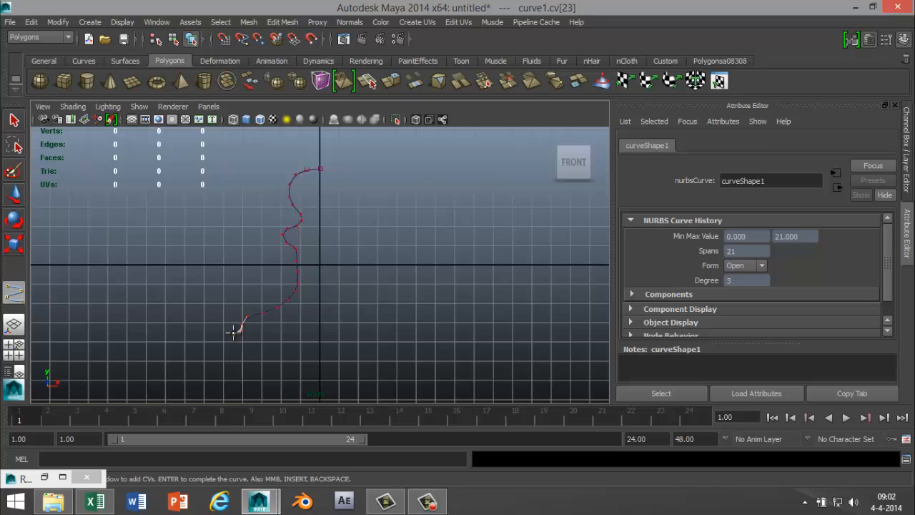
click(227, 347)
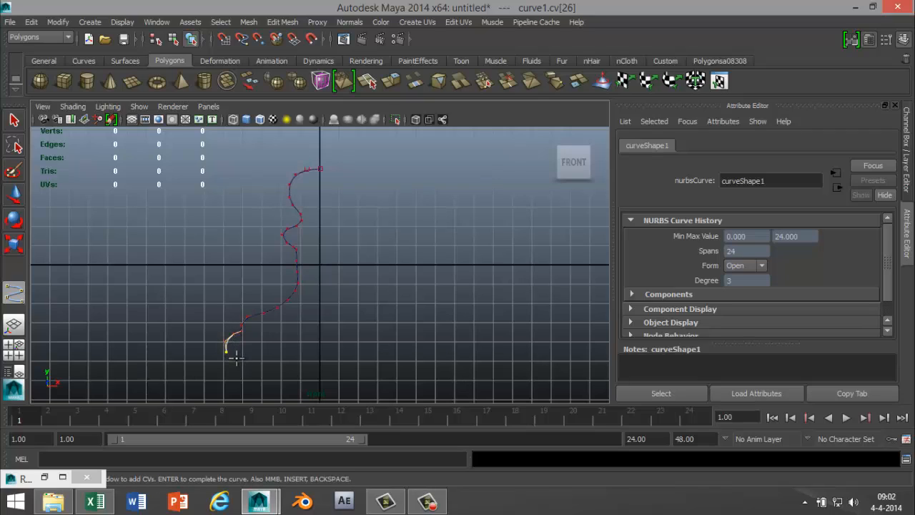
click(264, 360)
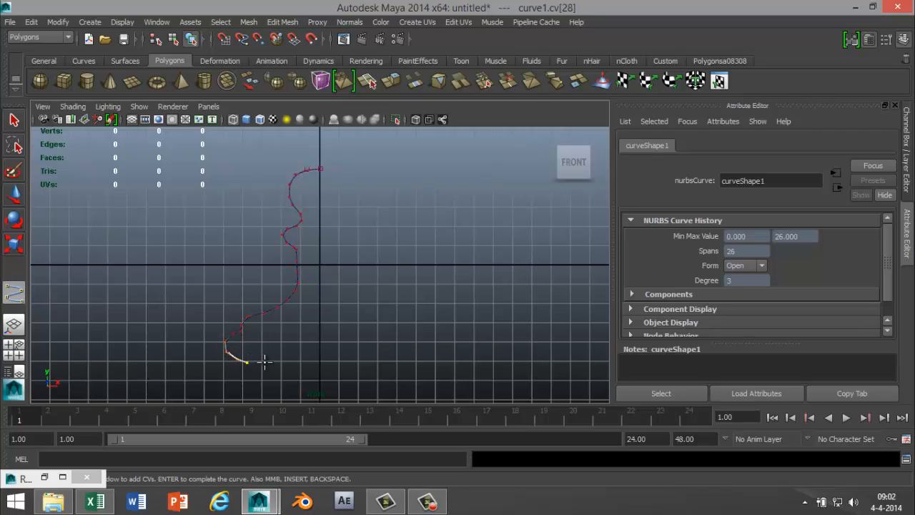
click(295, 365)
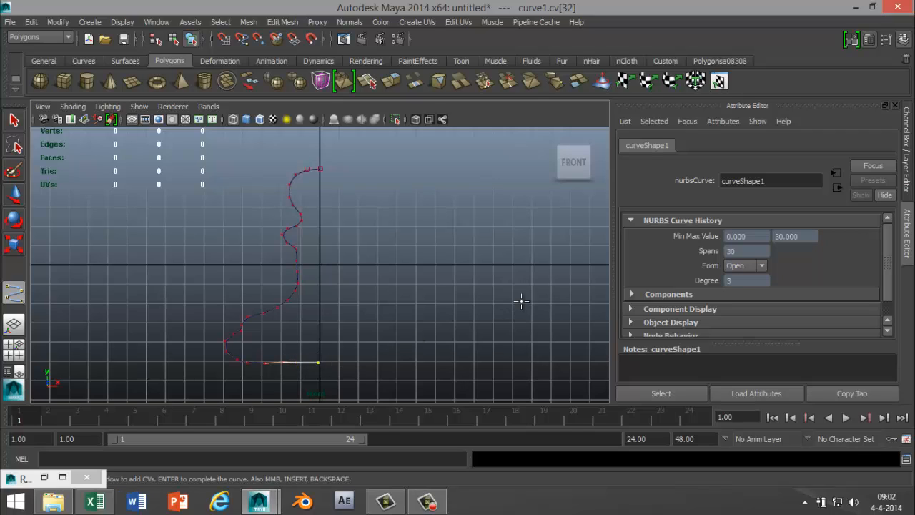
key(Return)
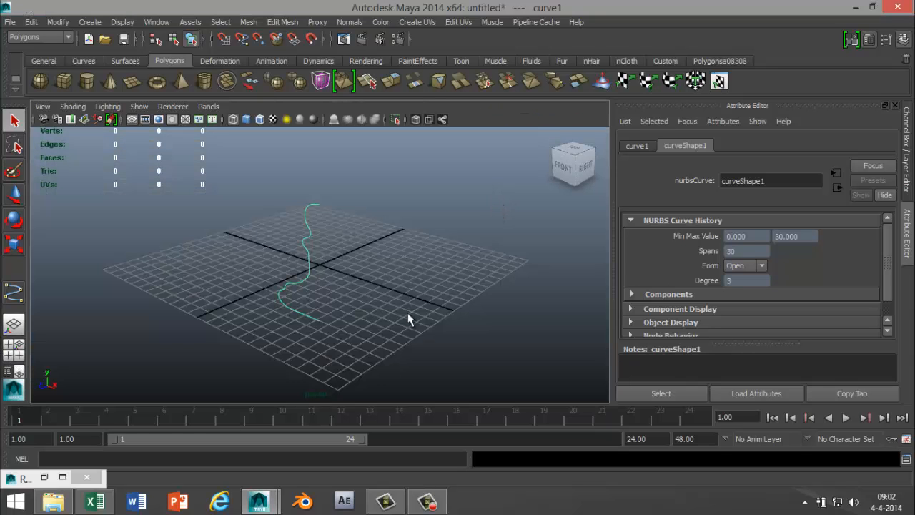
- Revolve the selected profile curve into a full pawn surface via the Surfaces menu set and frame it
drag(407, 318, 265, 264)
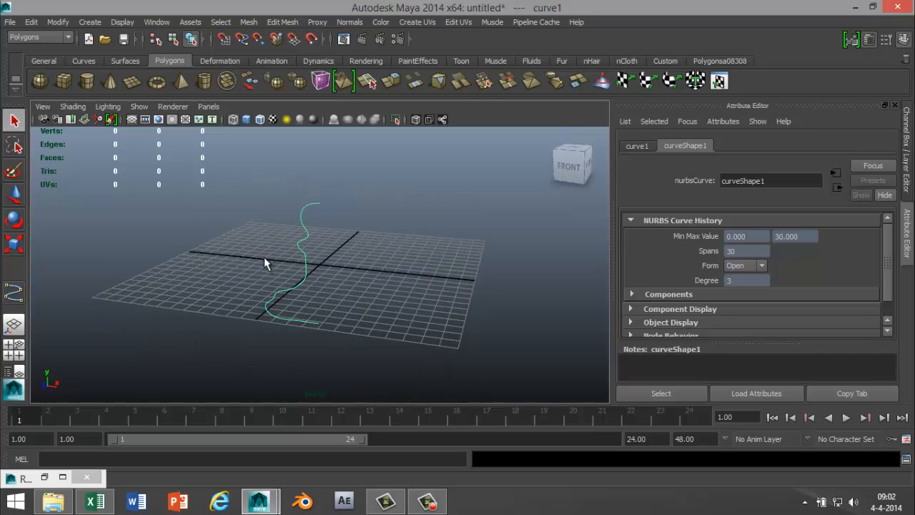
mouse_move(386, 163)
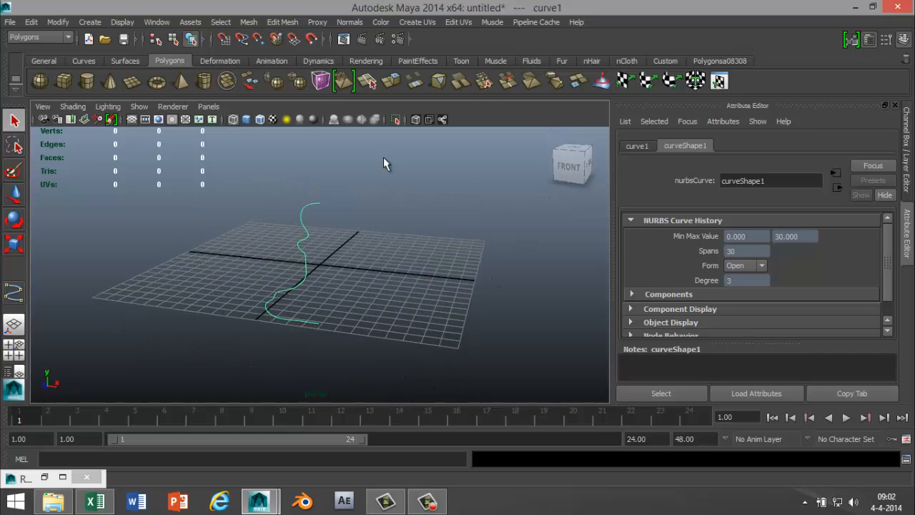
click(40, 37)
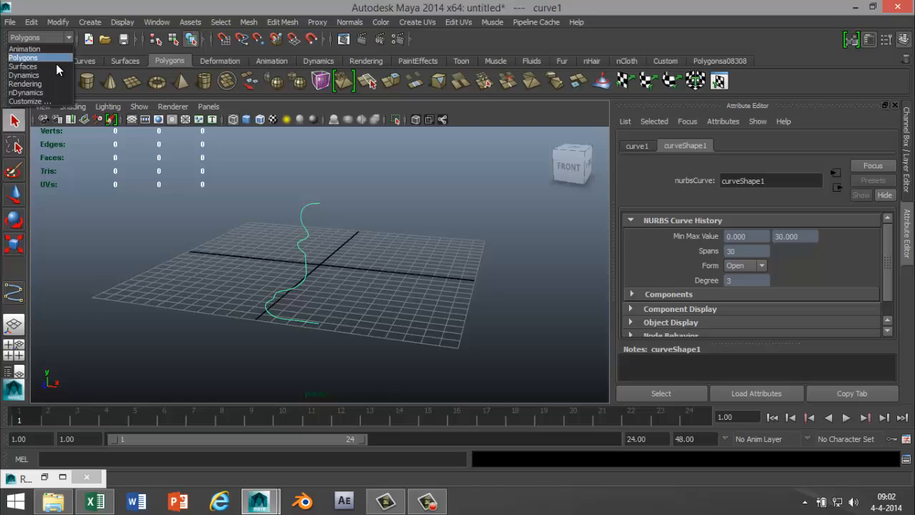
click(40, 66)
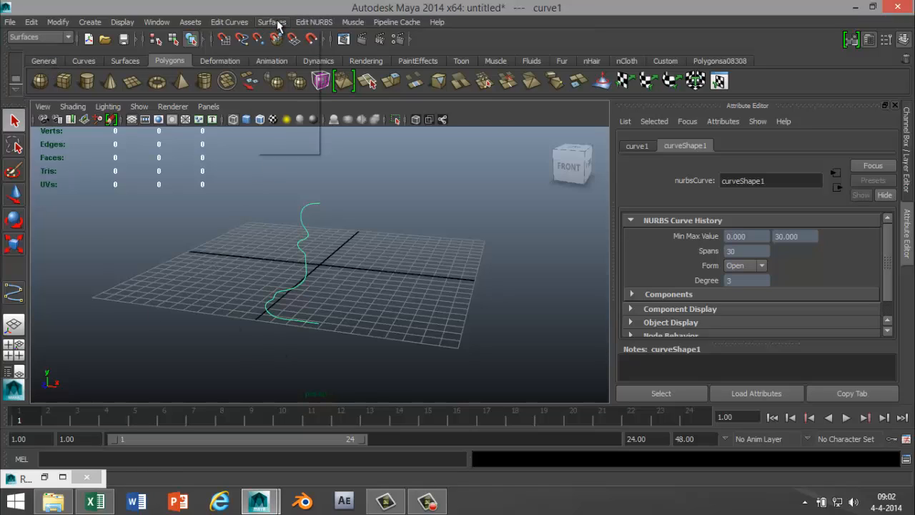
click(279, 40)
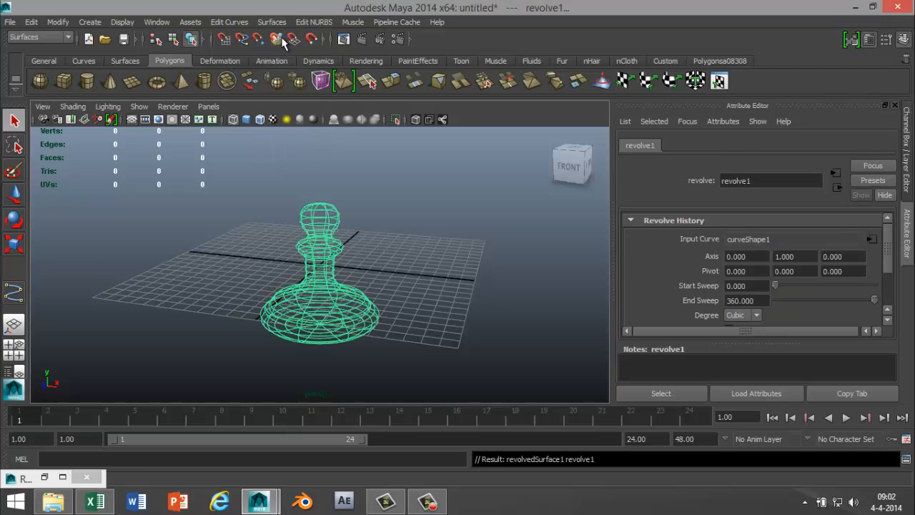
mouse_move(441, 301)
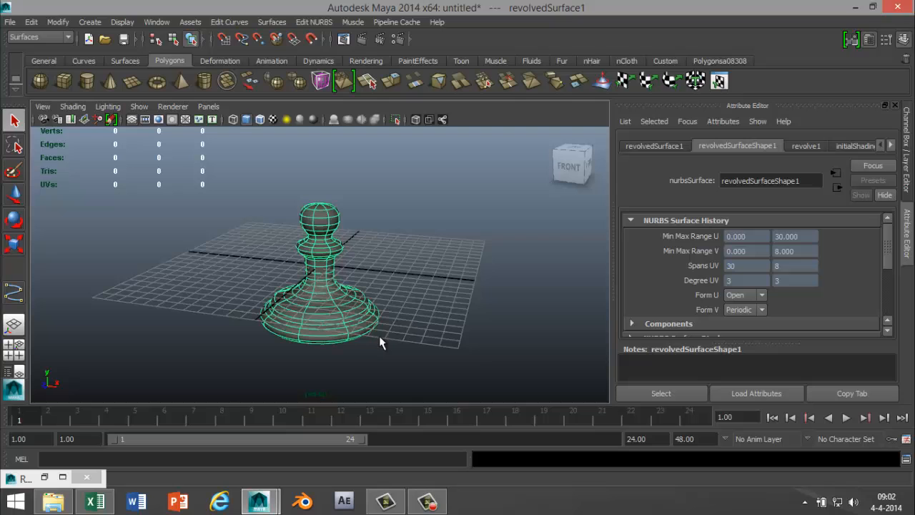
drag(378, 343, 469, 296)
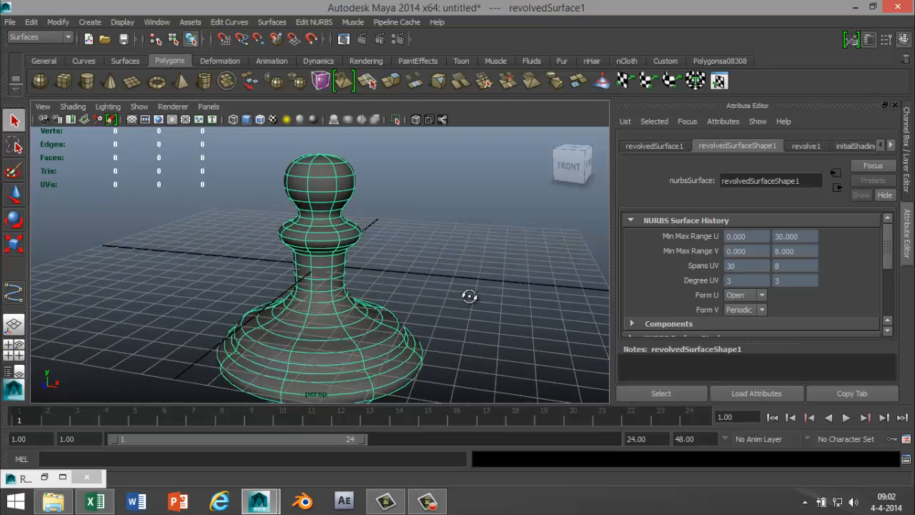
drag(469, 296, 418, 329)
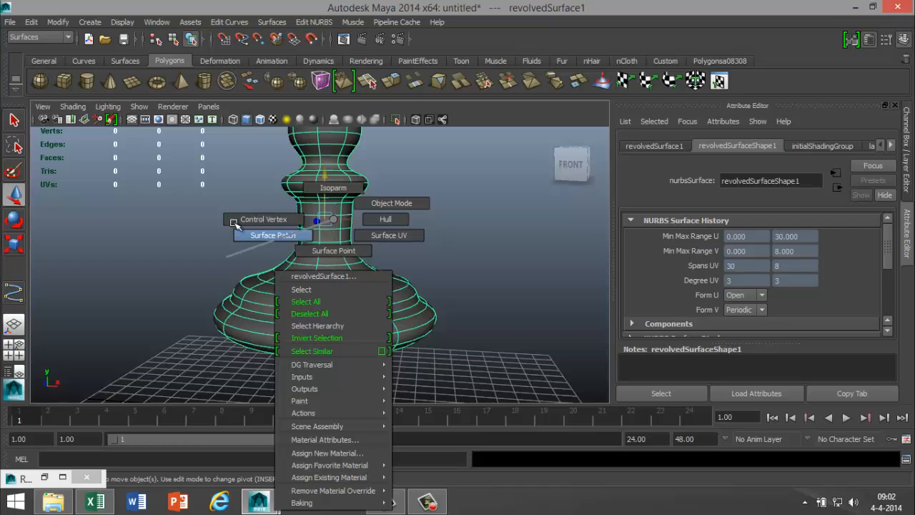
mouse_move(336, 276)
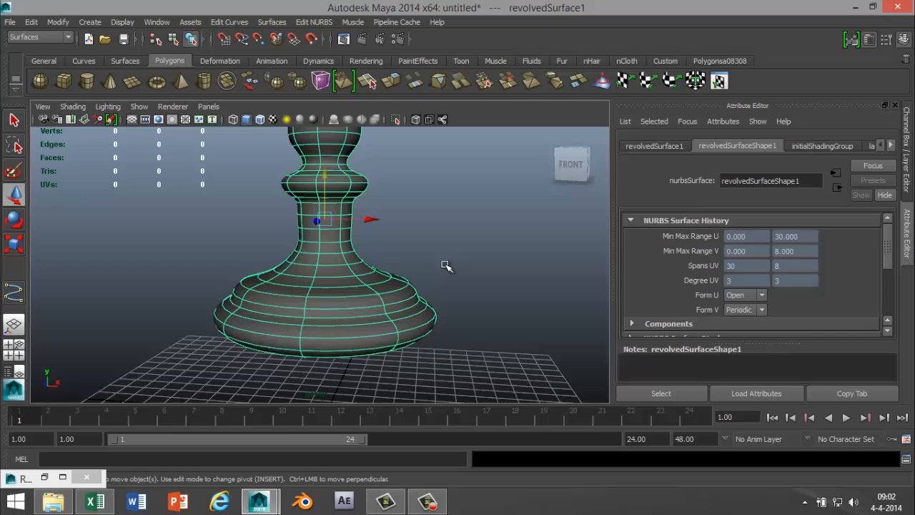
drag(446, 266, 418, 289)
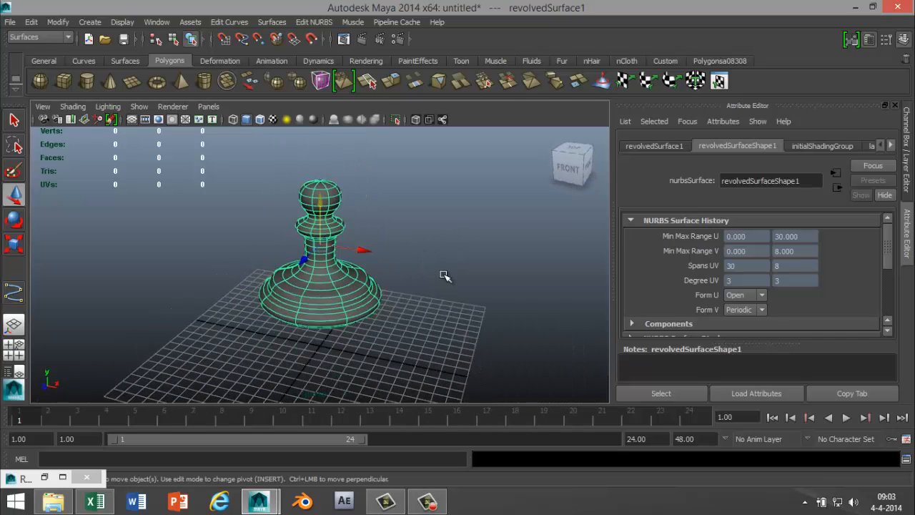
mouse_move(463, 307)
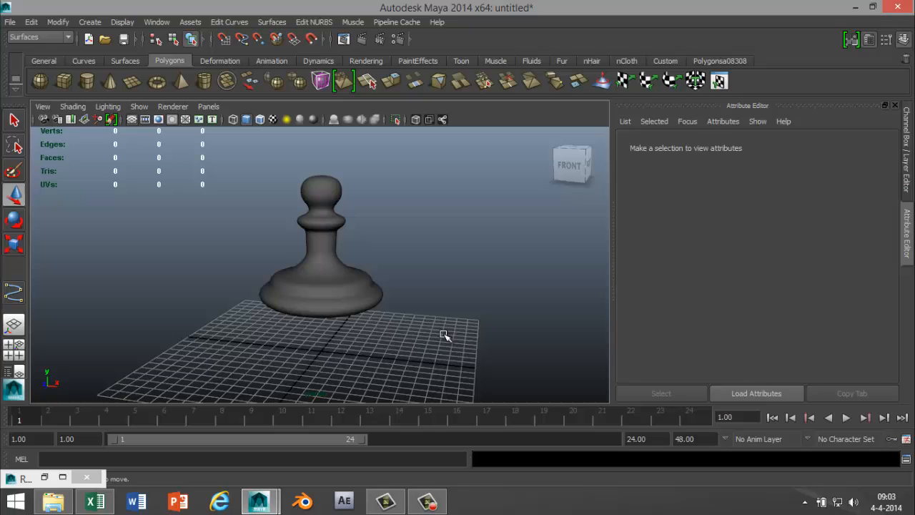
click(320, 250)
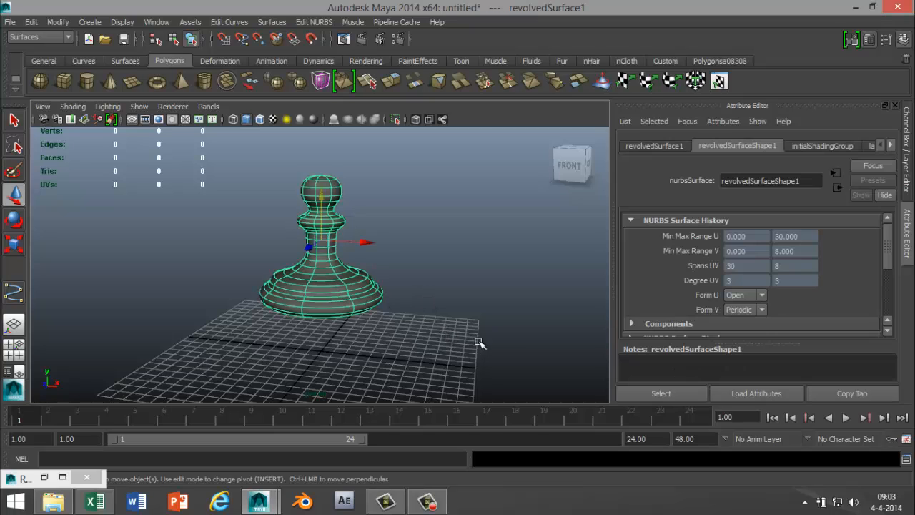
mouse_move(57, 21)
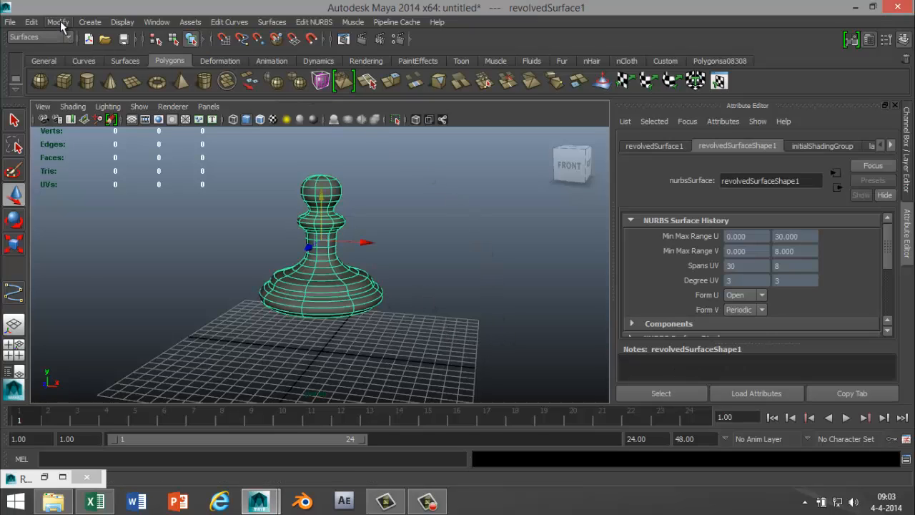
- Tessellate the NURBS pawn into a quad polygon mesh with Convert > NURBS to Polygons
click(57, 22)
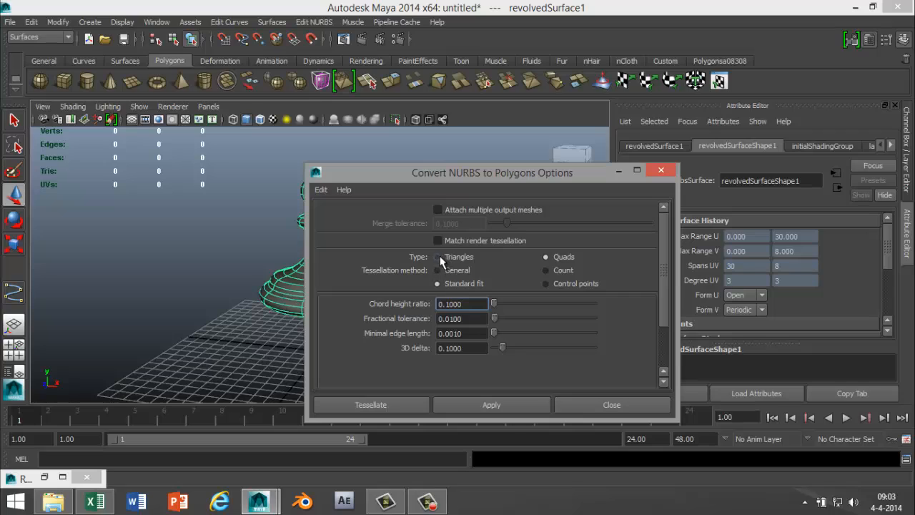
mouse_move(546, 261)
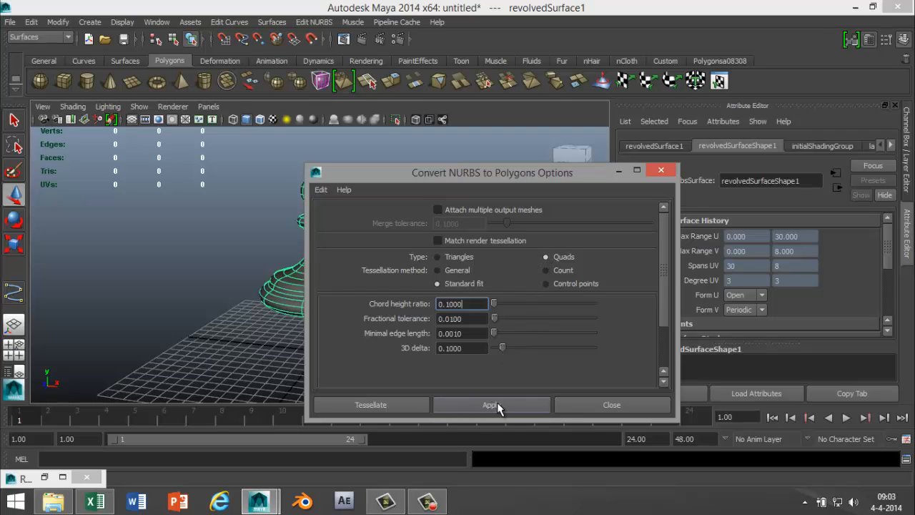
click(491, 404)
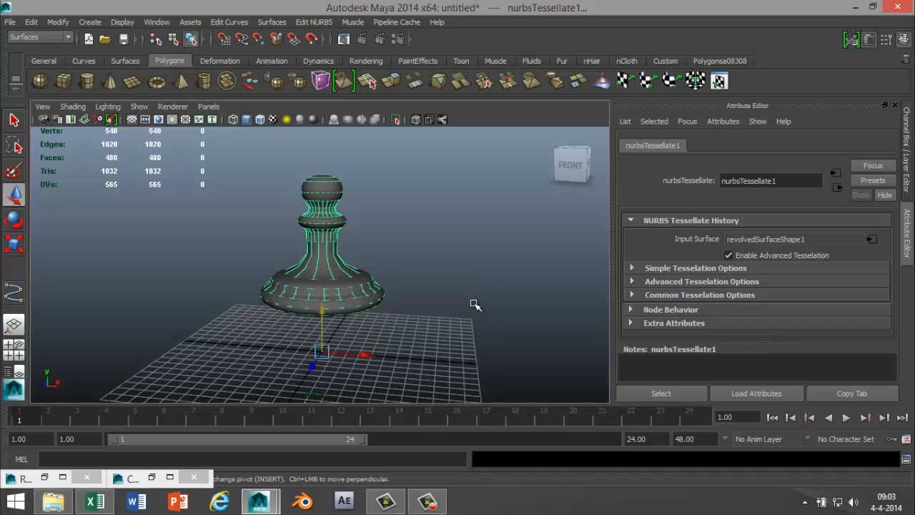
mouse_move(385, 374)
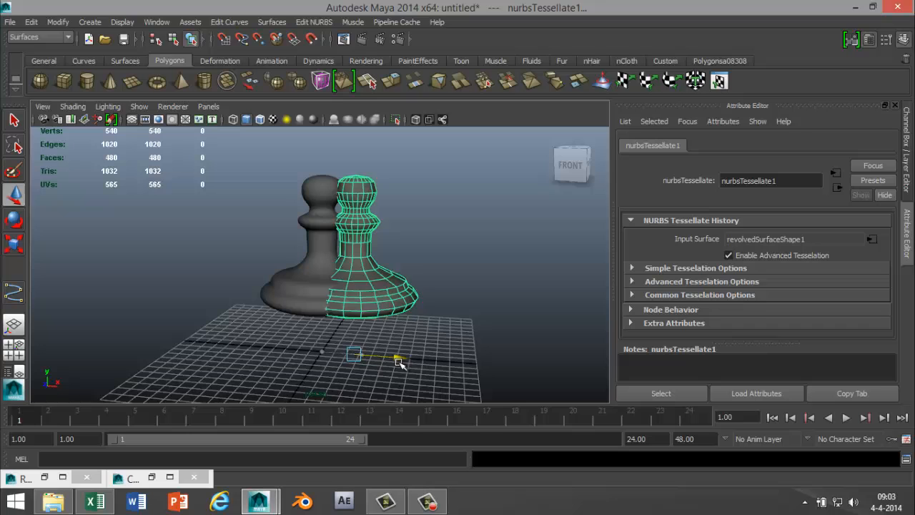
- Move the polygon pawn along X beside the original, then deselect everything
drag(354, 354, 465, 363)
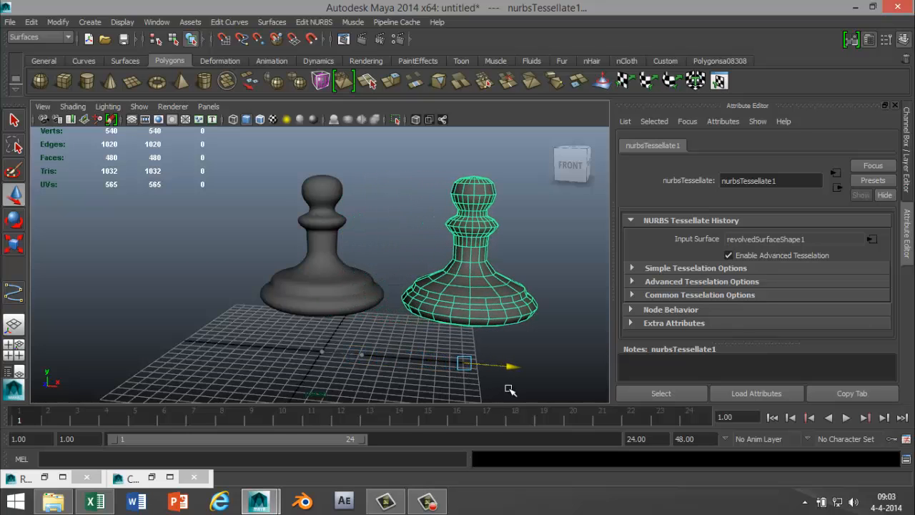
click(321, 250)
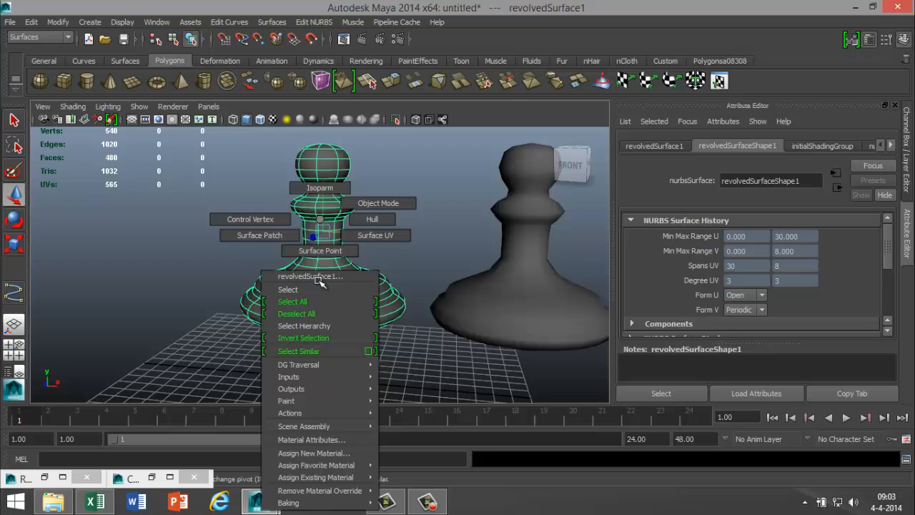
mouse_move(320, 250)
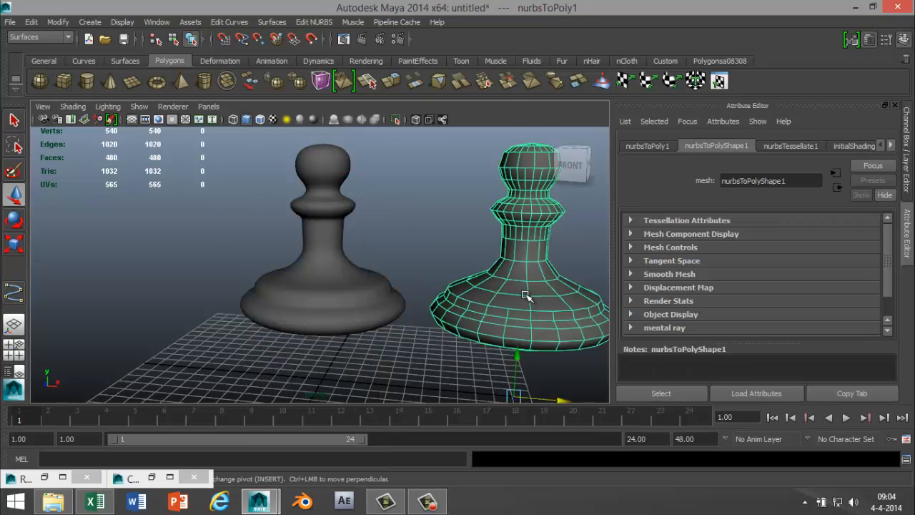
right_click(521, 295)
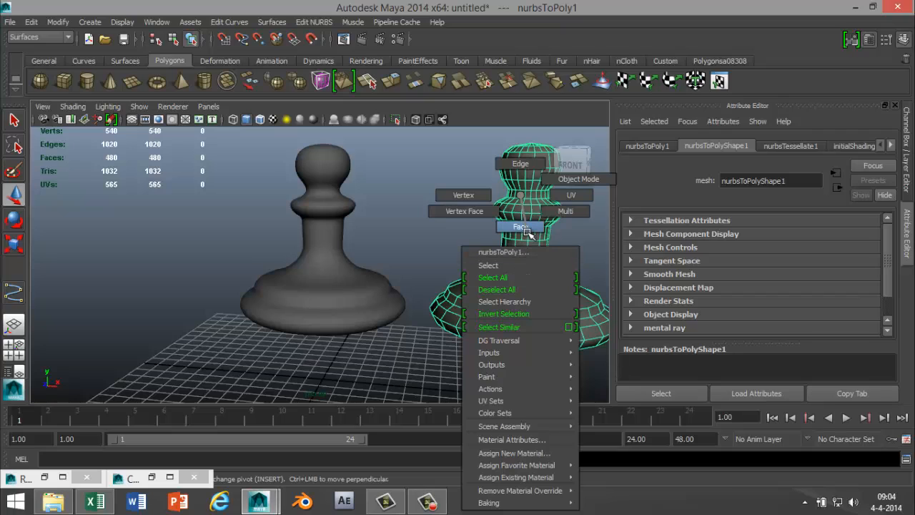
mouse_move(520, 289)
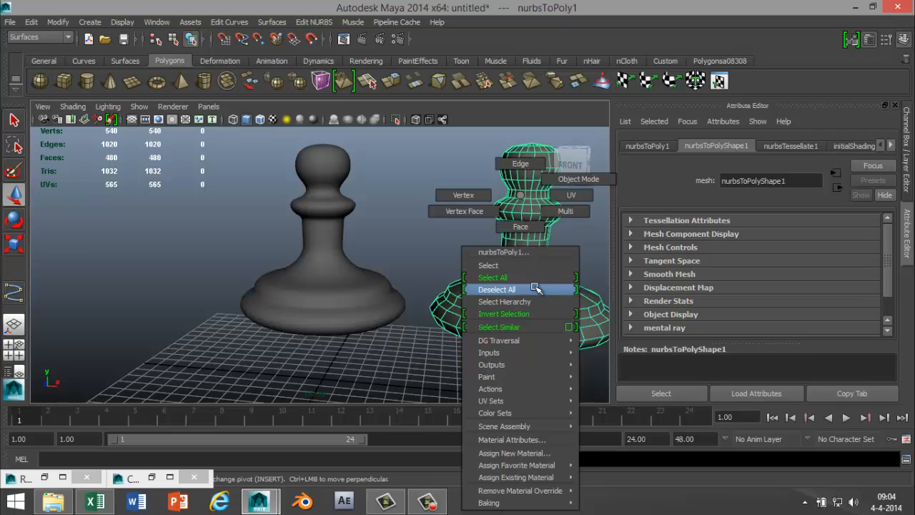
click(497, 288)
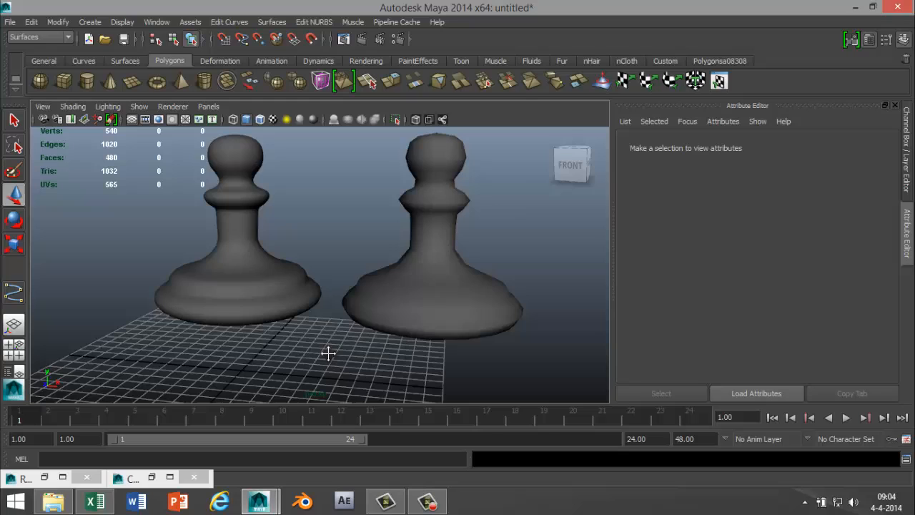
- Select and delete the NURBS pawn, leaving only the polygon mesh
click(236, 236)
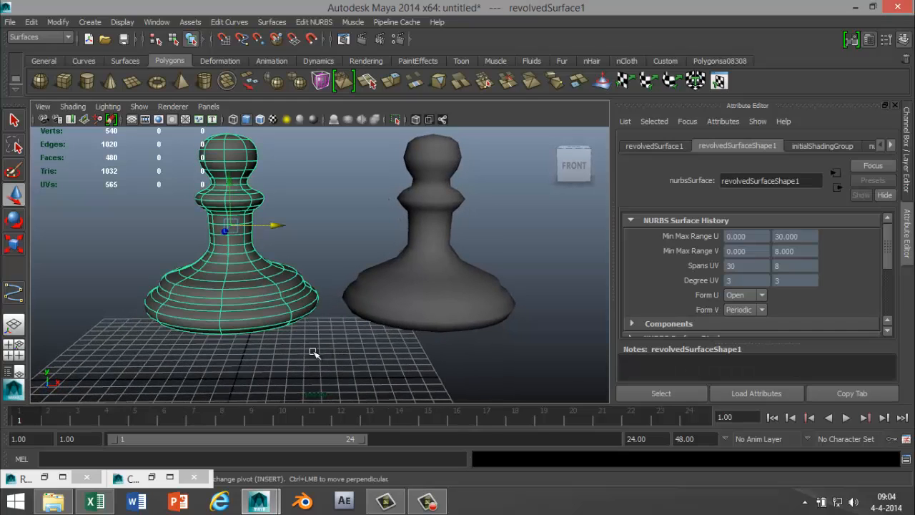
mouse_move(379, 386)
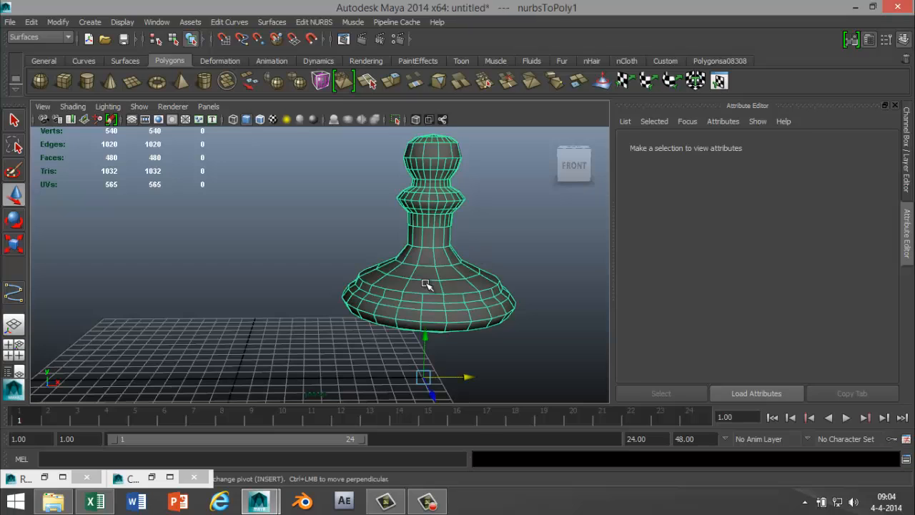
right_click(426, 279)
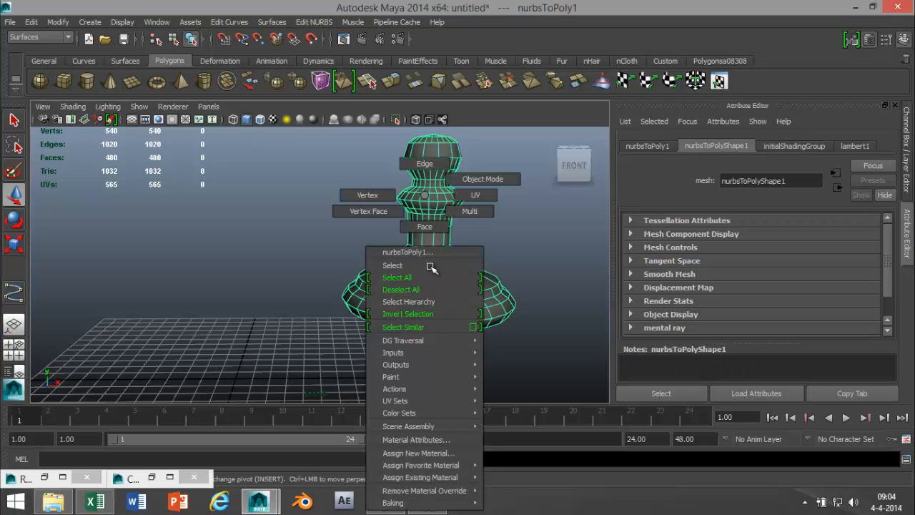